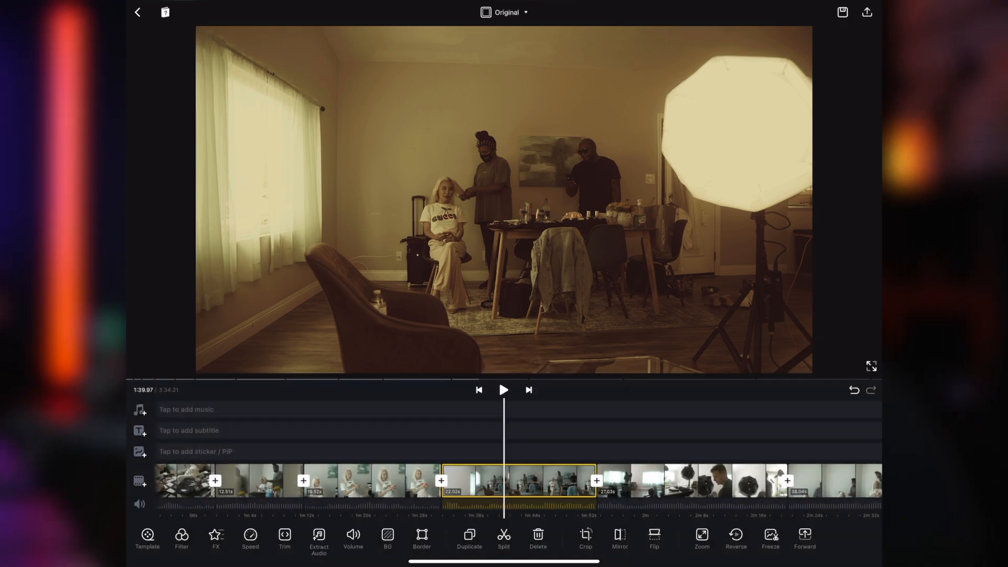
Bring up the transition choices for the join between two timeline clips
{"action": "left_click", "coordinate": [352, 535]}
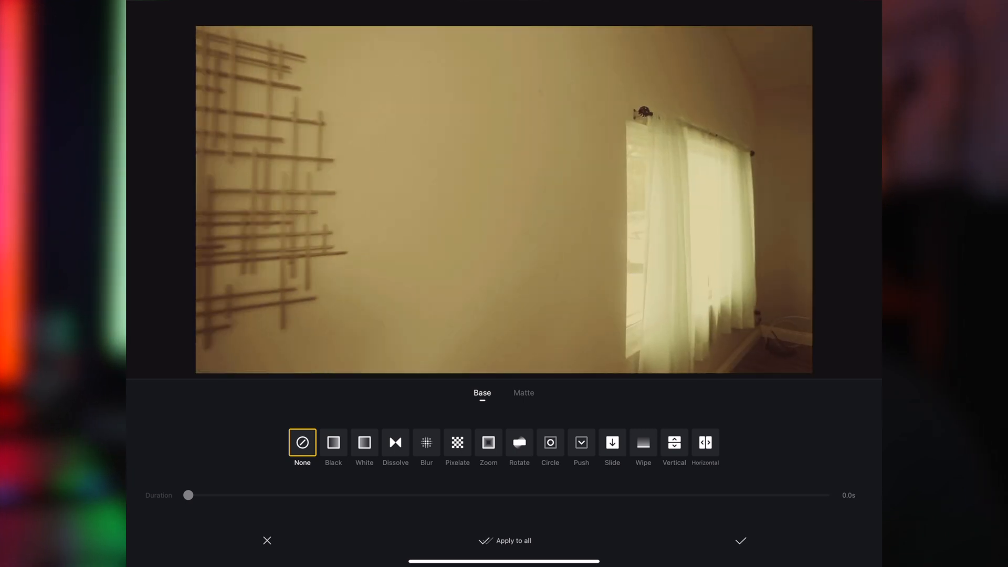
Try Dissolve and Push, then apply a 2.0 s Slide transition to the join
{"action": "left_click", "coordinate": [395, 442]}
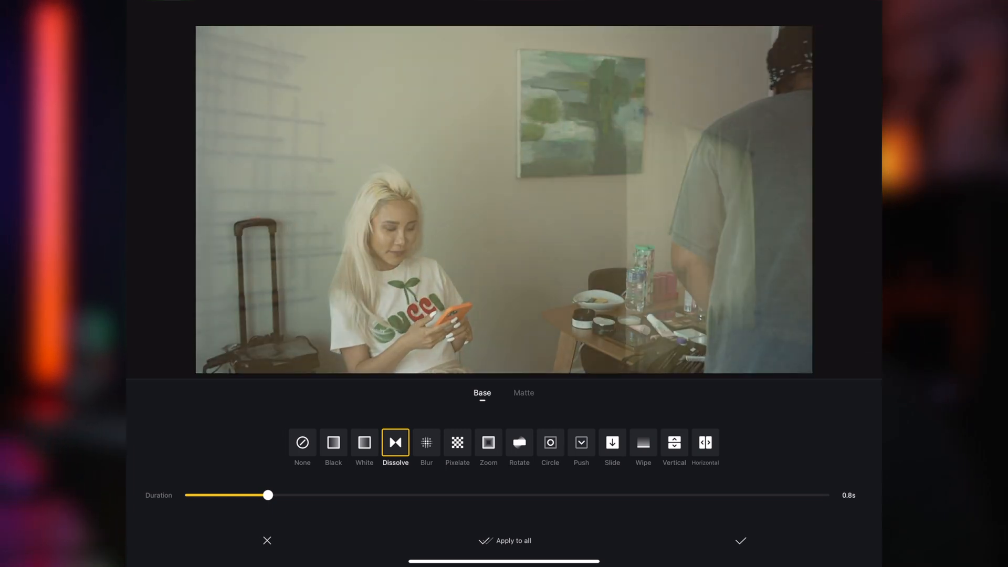
{"action": "left_click", "coordinate": [582, 443]}
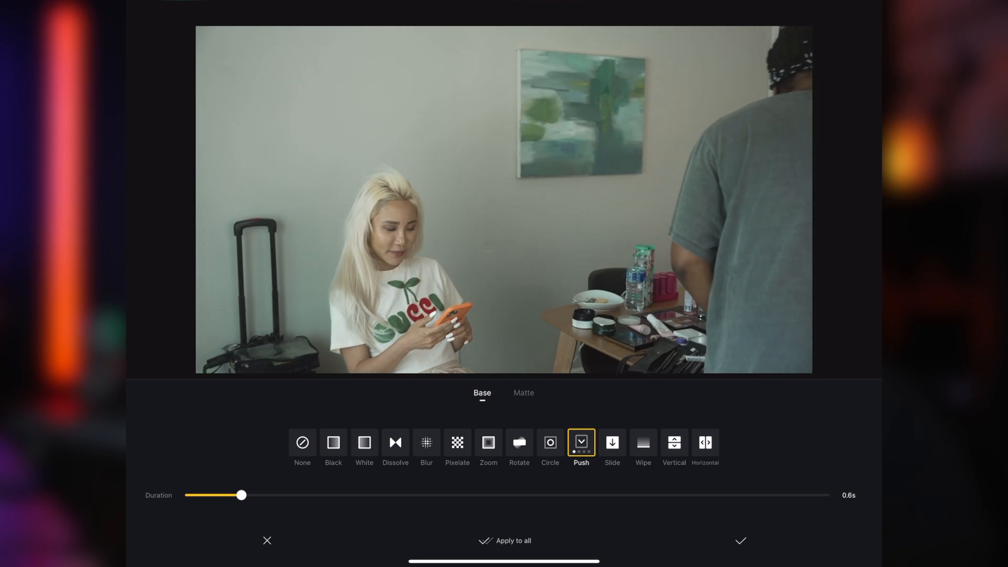
{"action": "left_click", "coordinate": [612, 443]}
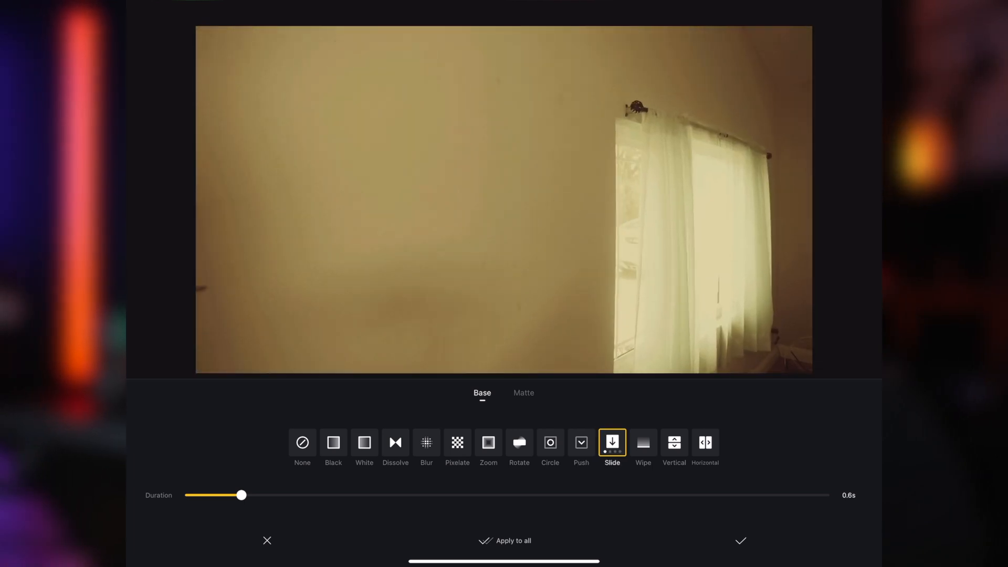
{"action": "left_click_drag", "start_coordinate": [242, 495], "coordinate": [430, 495]}
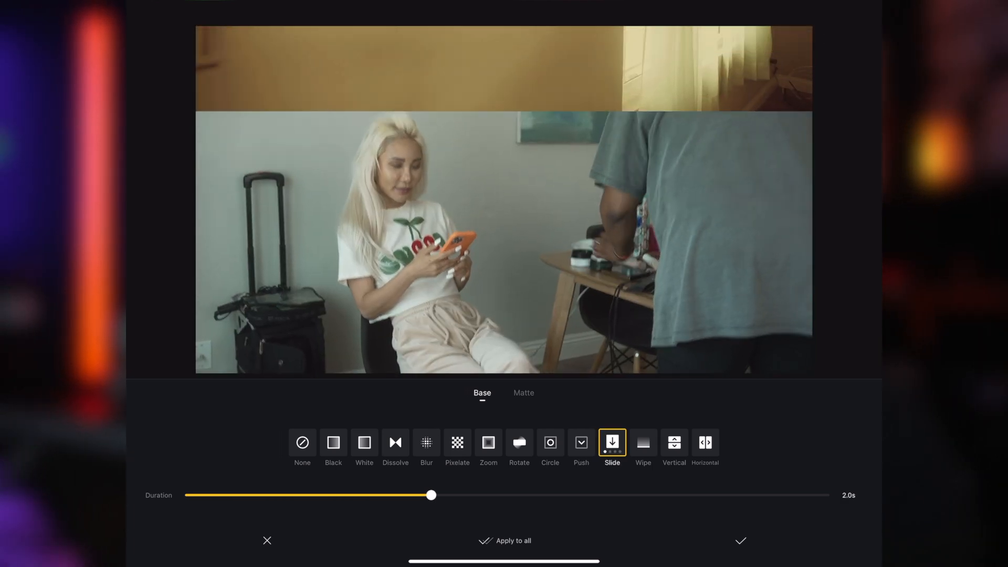
{"action": "left_click", "coordinate": [488, 442]}
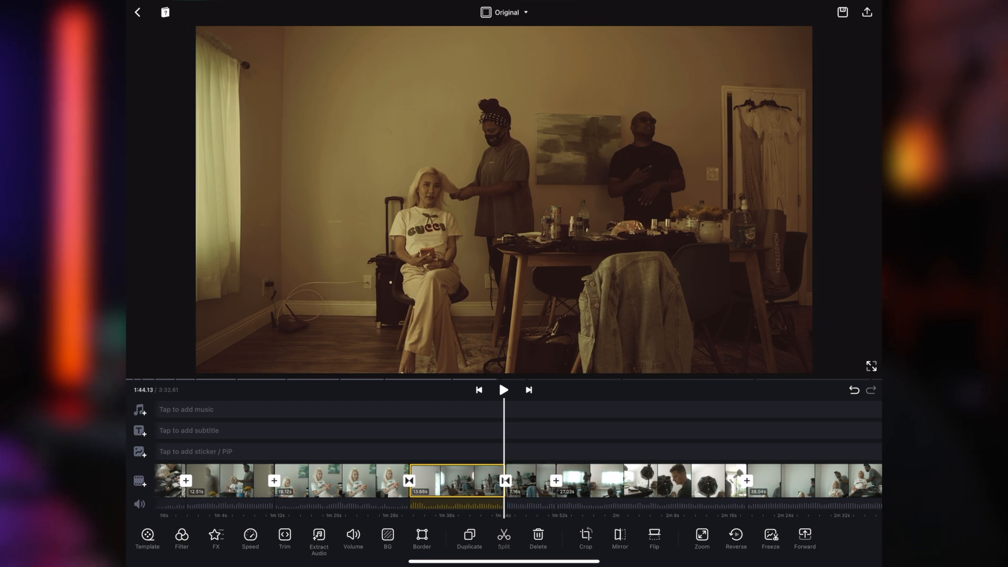
Select the 13.68 s clip and enter its FX effects editor
{"action": "left_click", "coordinate": [463, 494]}
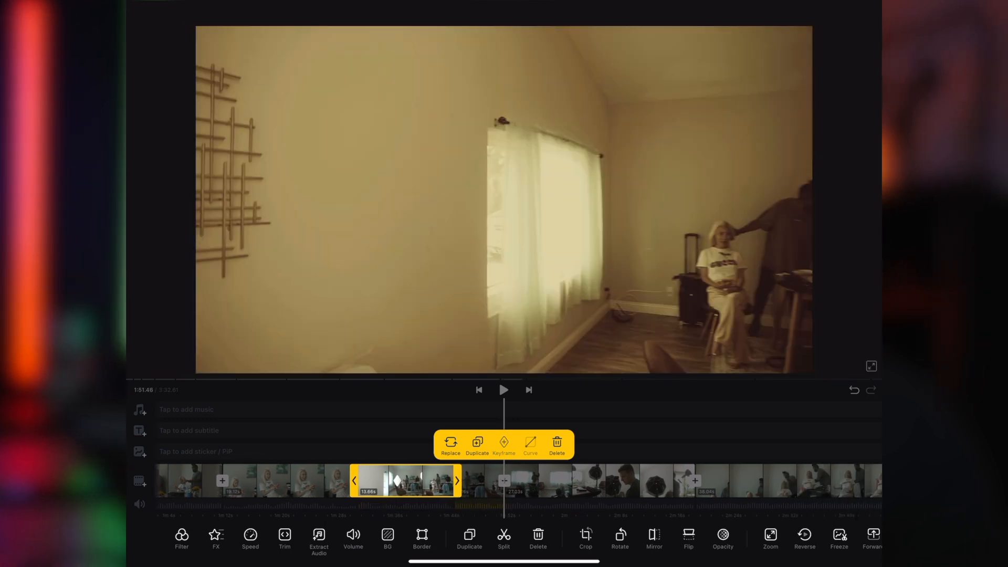
{"action": "left_click", "coordinate": [547, 493]}
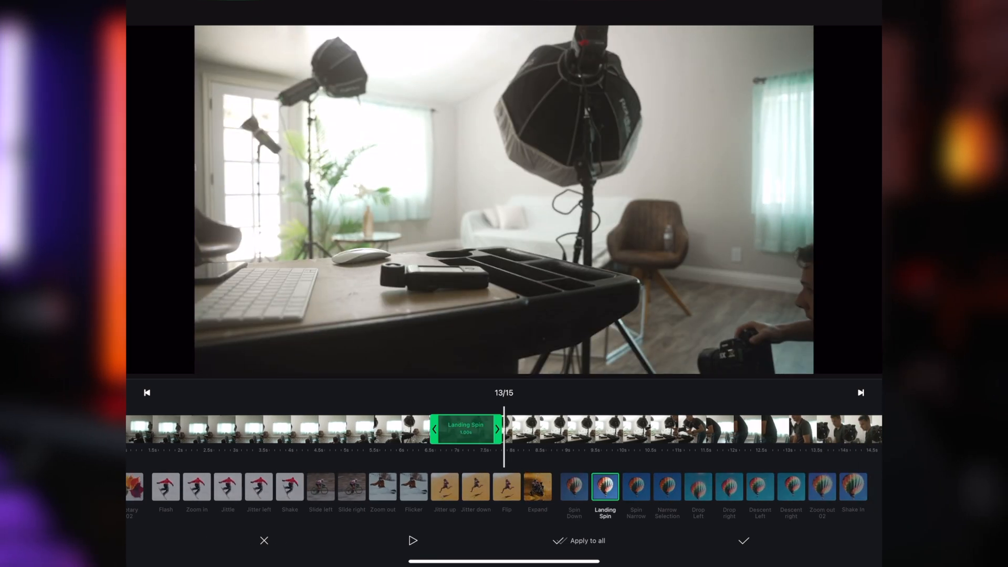
Swap the effect to Drop Left, move it later in the clip, and preview it
{"action": "left_click", "coordinate": [698, 489]}
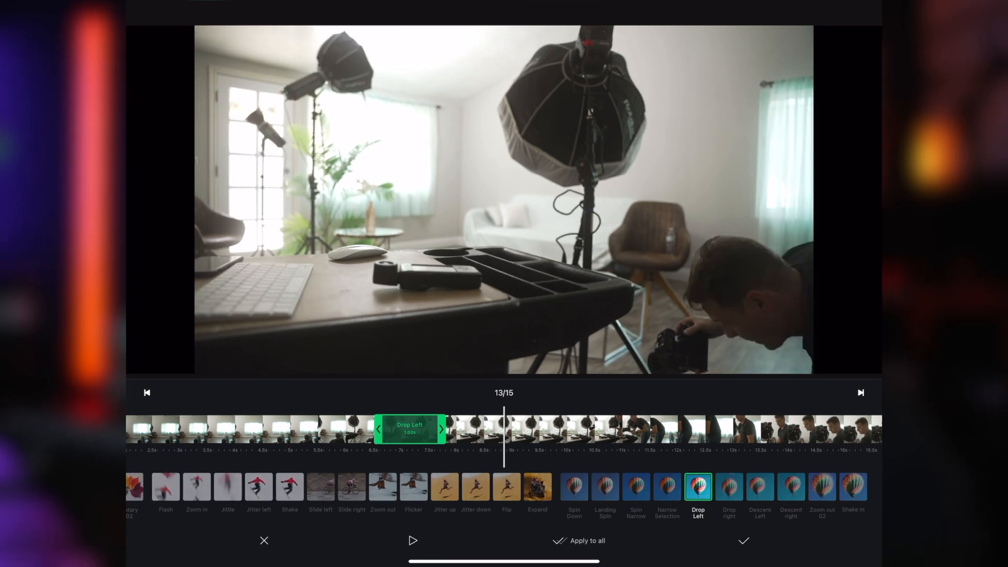
{"action": "left_click_drag", "start_coordinate": [440, 429], "coordinate": [591, 429]}
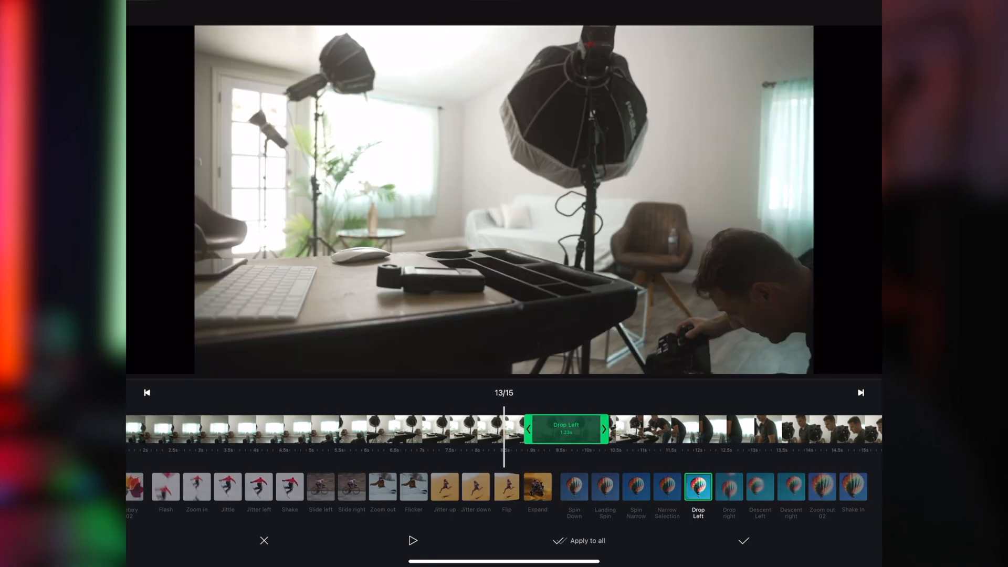
{"action": "left_click", "coordinate": [414, 540]}
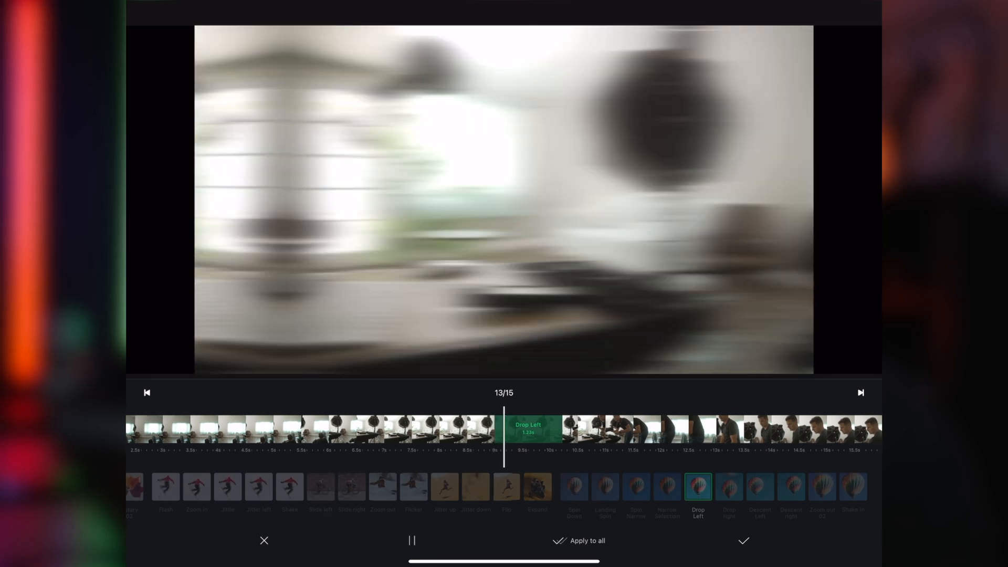